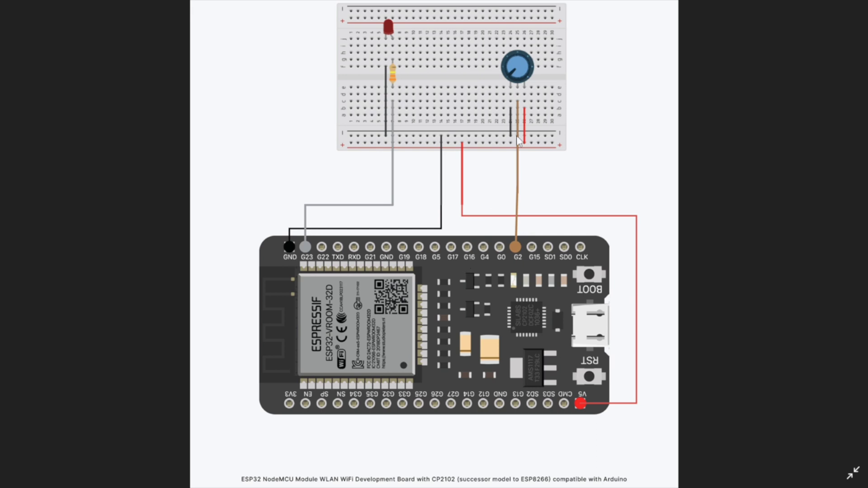
mouse_move(265, 258)
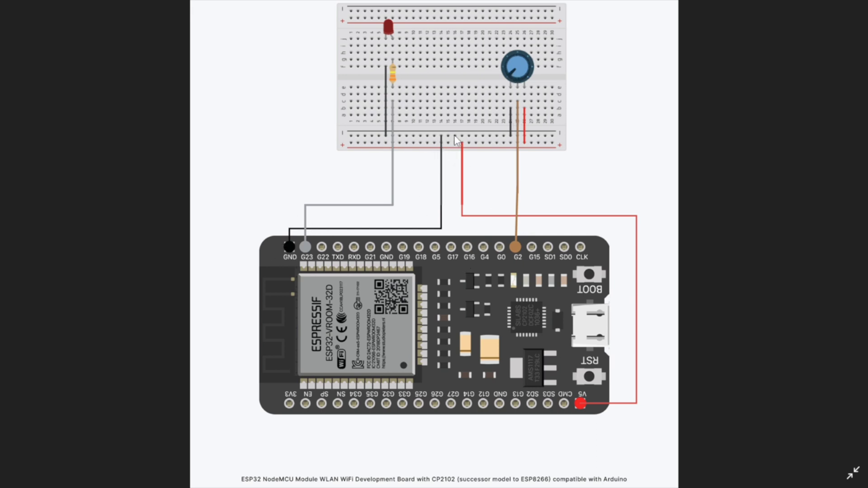
mouse_move(618, 409)
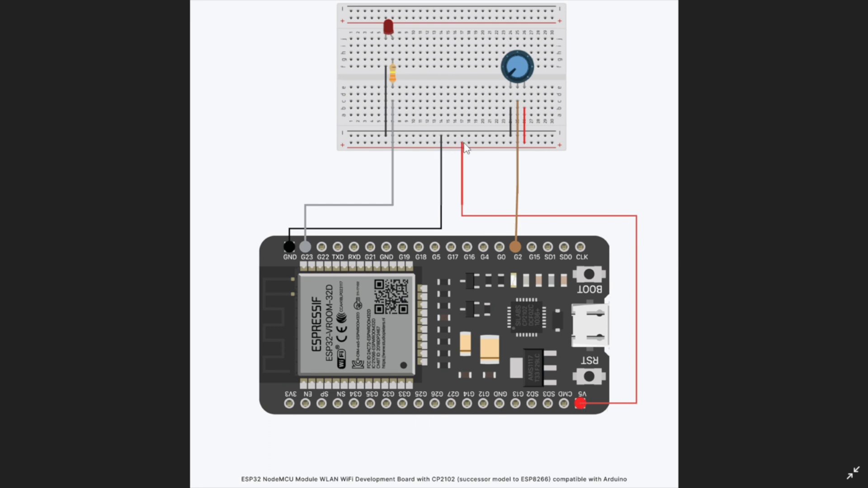
mouse_move(509, 112)
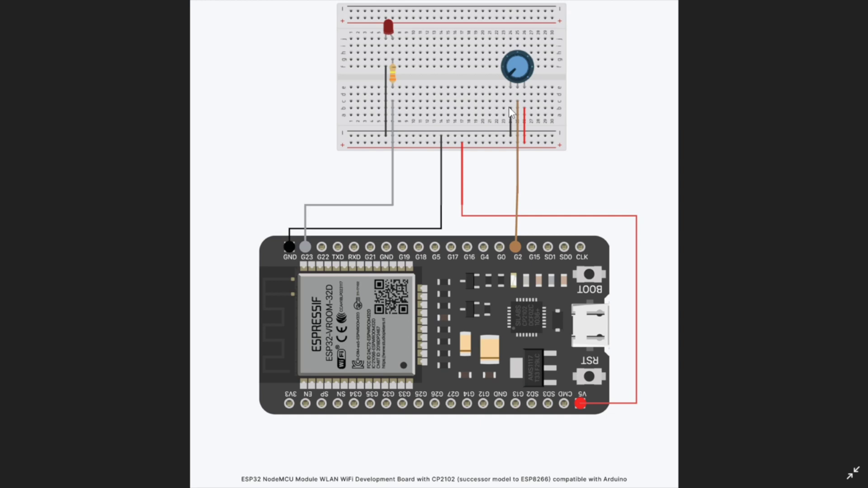
mouse_move(528, 151)
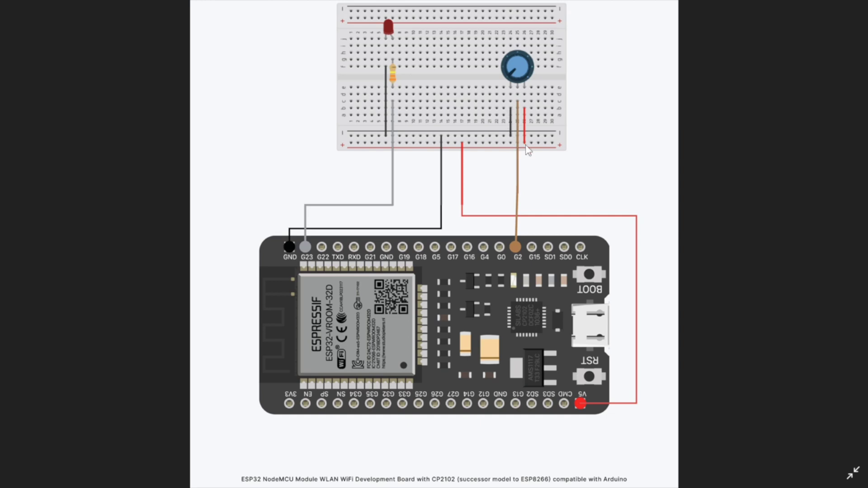
mouse_move(508, 141)
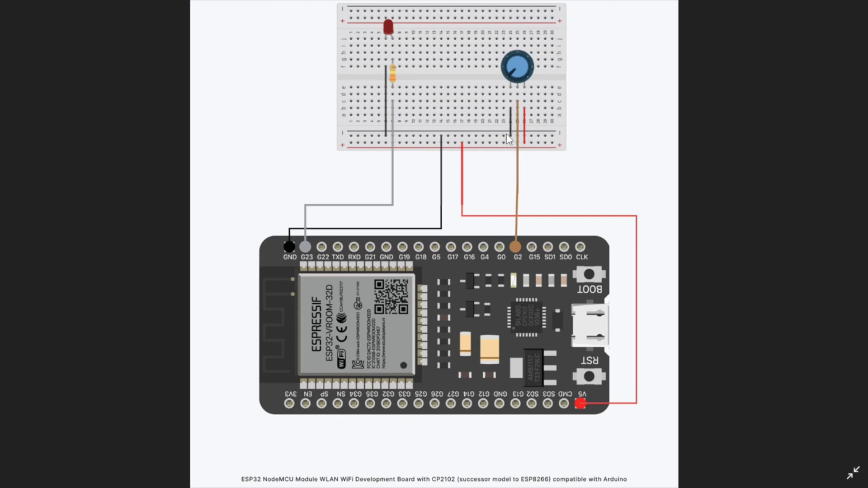
mouse_move(517, 112)
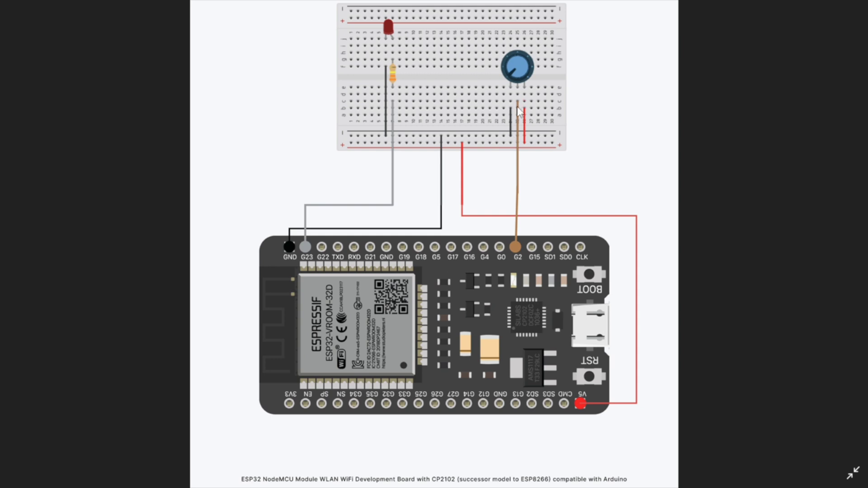
mouse_move(523, 209)
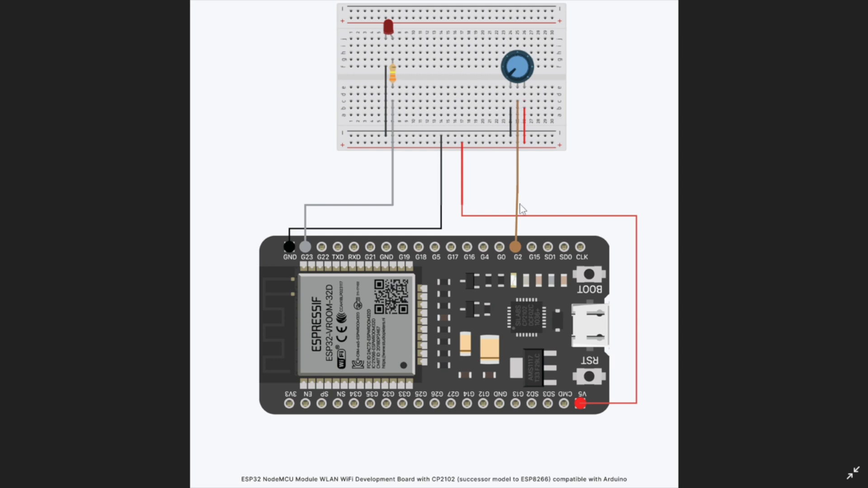
mouse_move(417, 220)
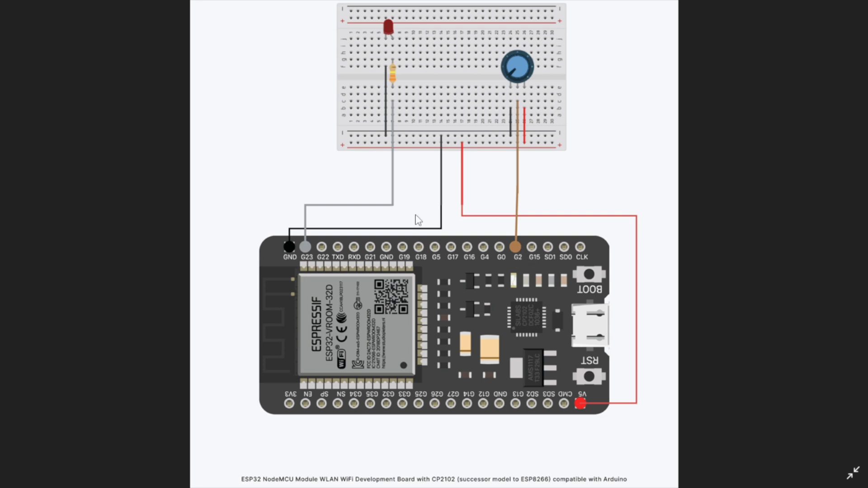
mouse_move(393, 40)
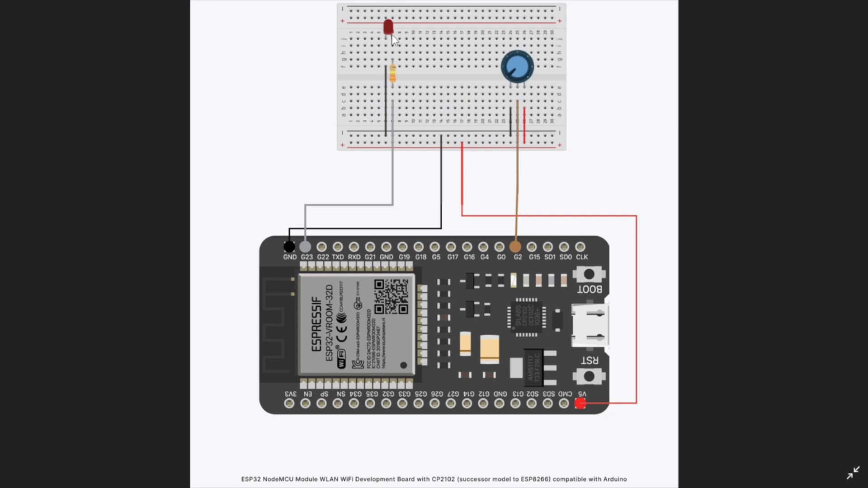
mouse_move(394, 78)
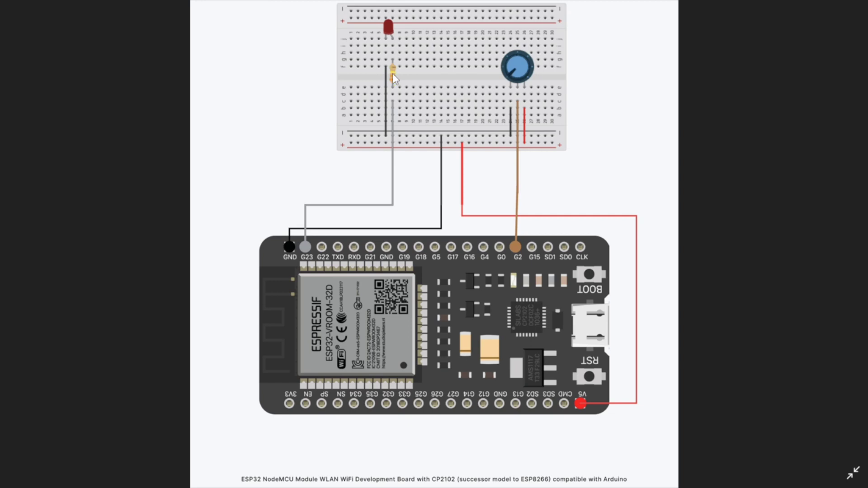
mouse_move(394, 44)
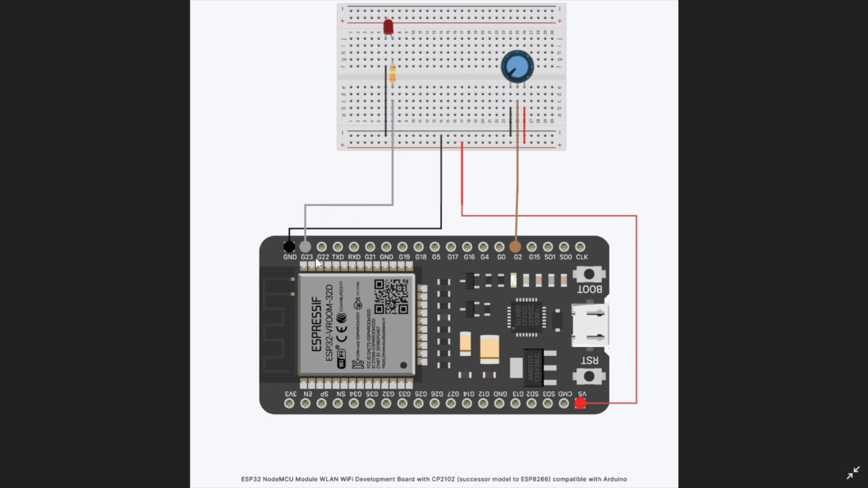
mouse_move(390, 95)
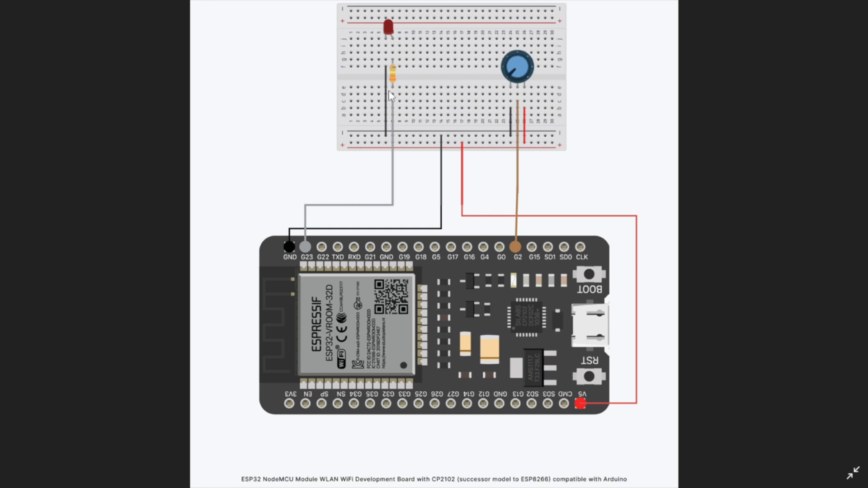
mouse_move(379, 139)
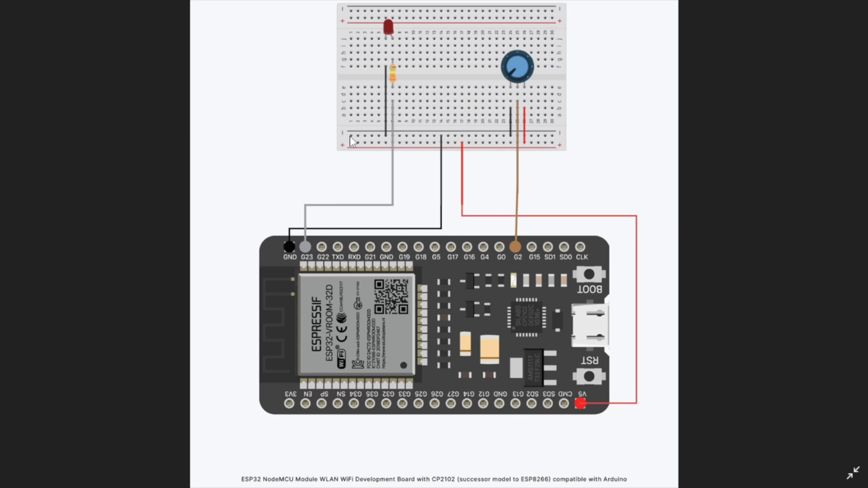
mouse_move(388, 157)
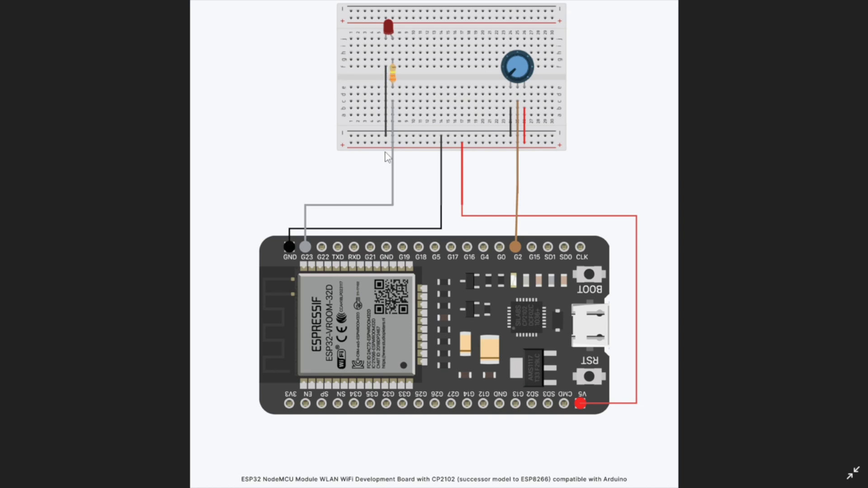
mouse_move(368, 420)
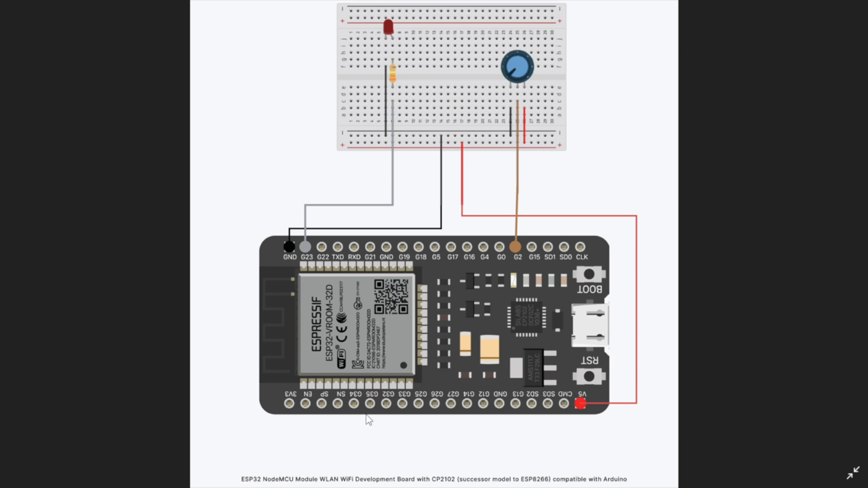
mouse_move(234, 462)
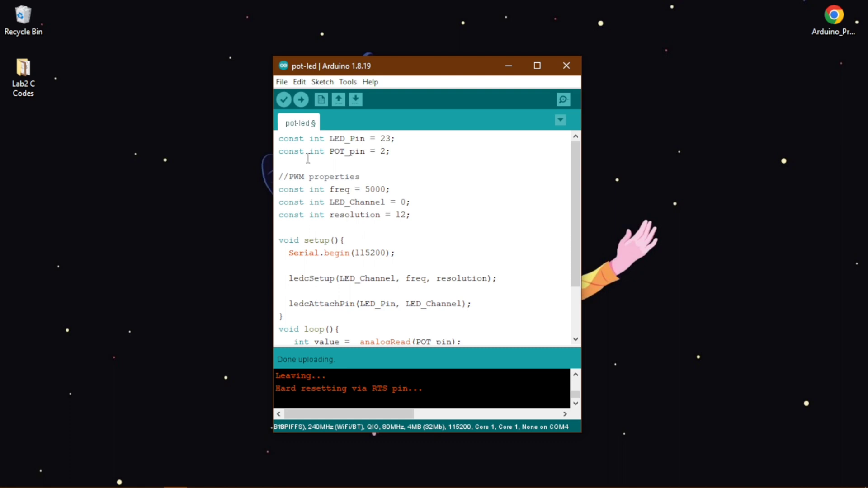
- Review the LED_Pin and potentiometer pin 2 constants and the PWM settings above setup()
double_click(347, 139)
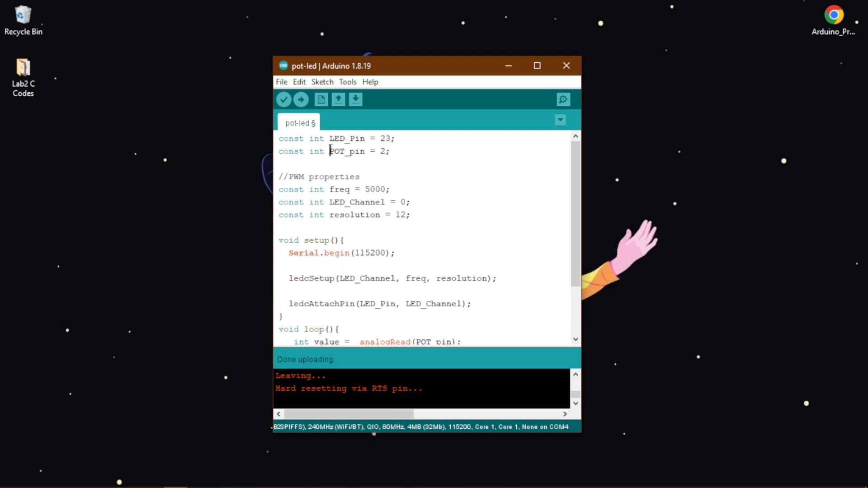
double_click(381, 152)
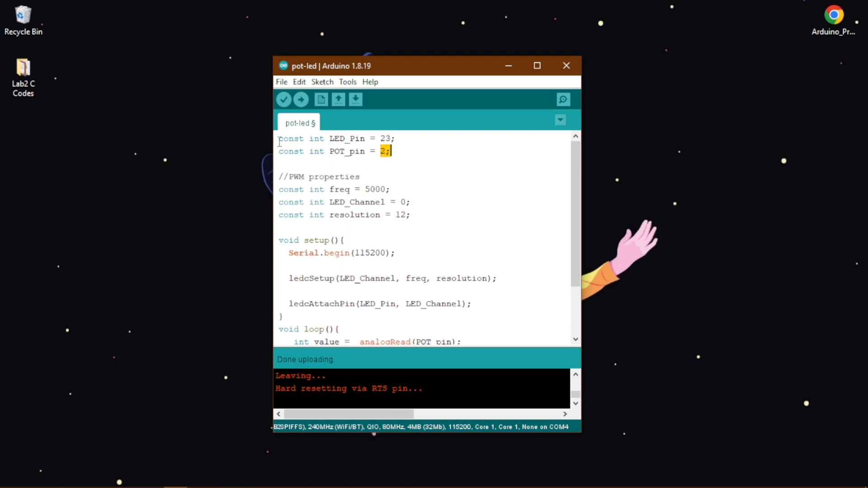
double_click(291, 139)
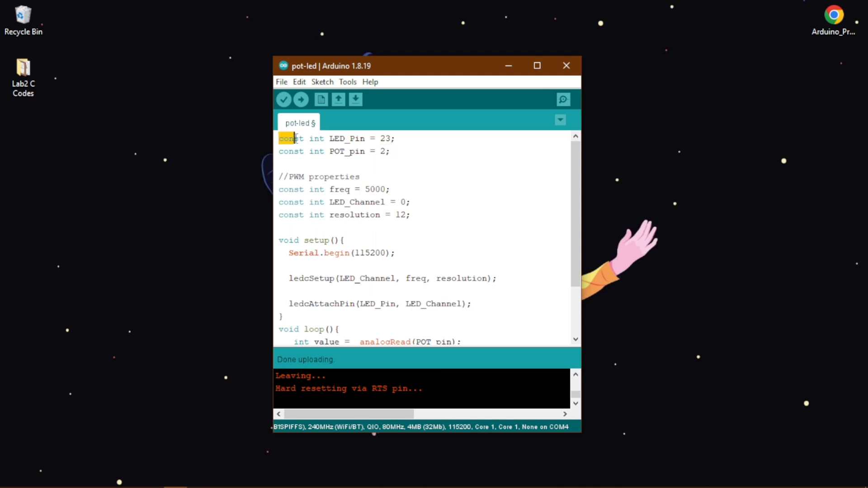
left_click_drag(288, 139, 368, 138)
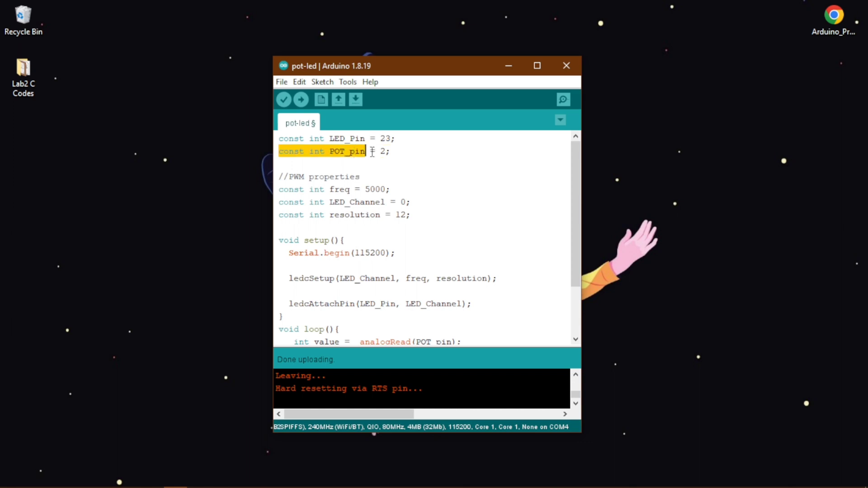
left_click(393, 151)
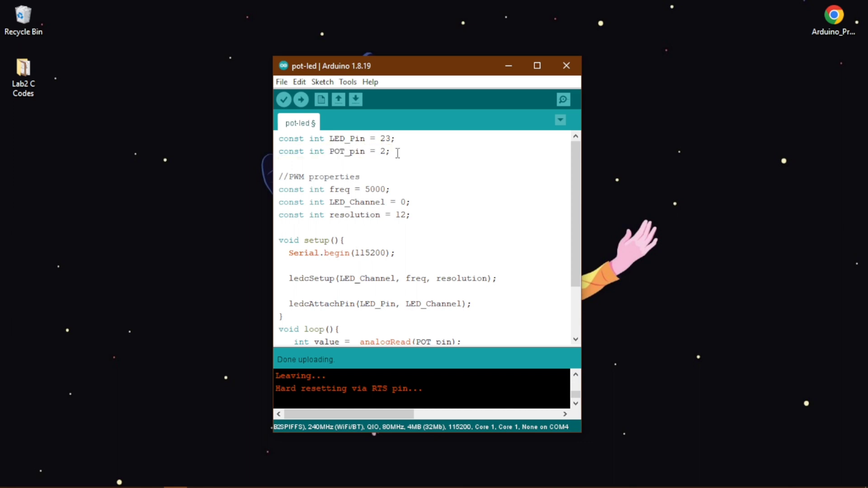
left_click(279, 177)
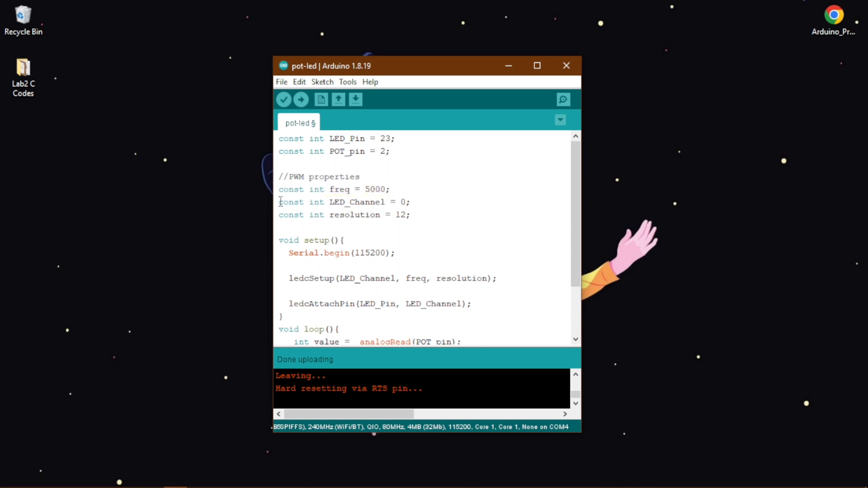
- Delete the Serial.begin(115200) line so setup() begins with ledcSetup
left_click_drag(278, 202, 346, 202)
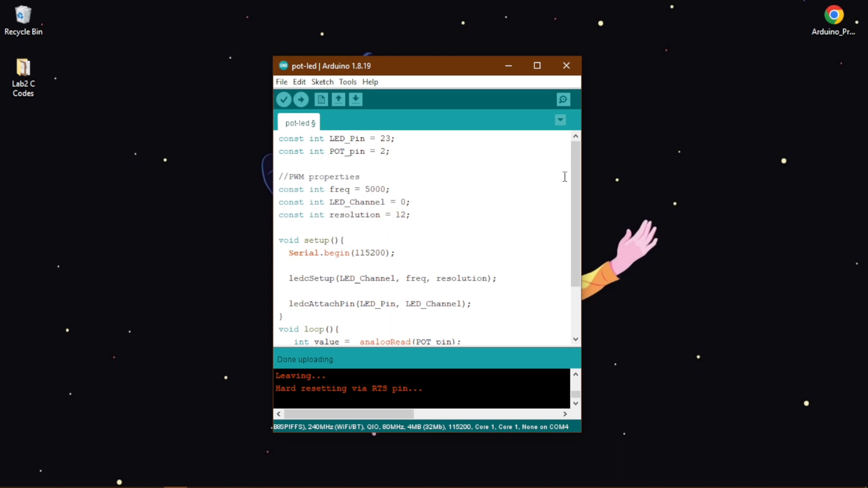
scroll("down", 3)
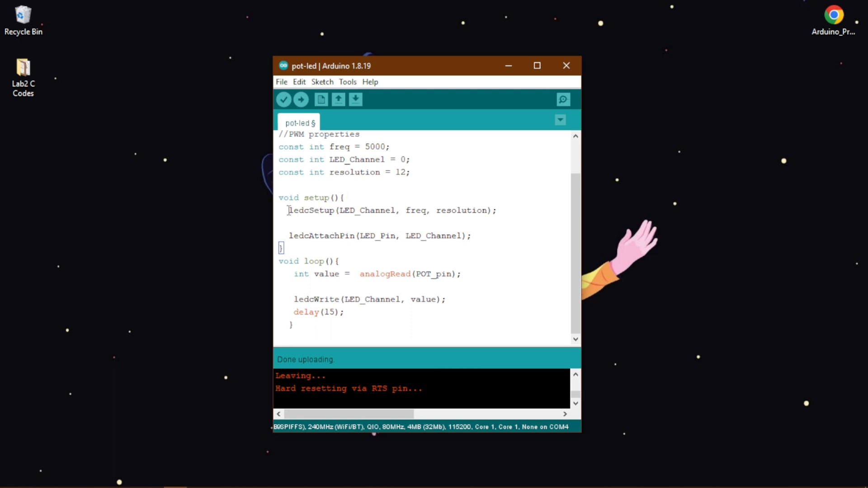
double_click(298, 210)
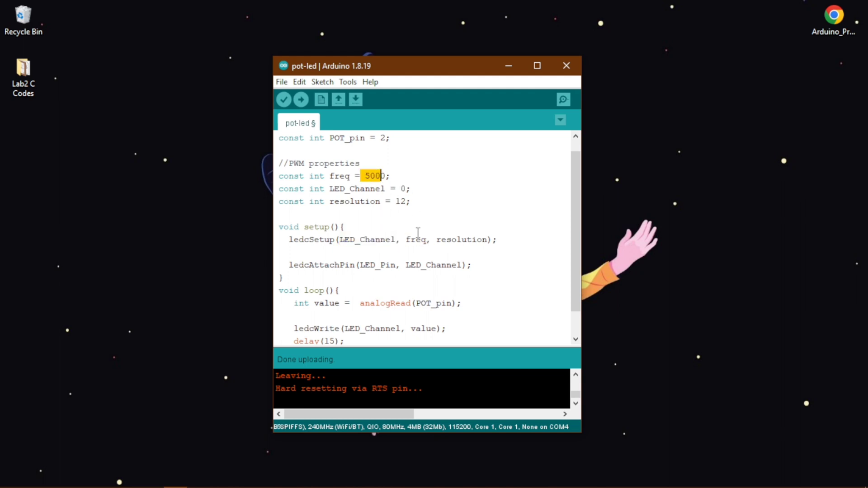
double_click(460, 239)
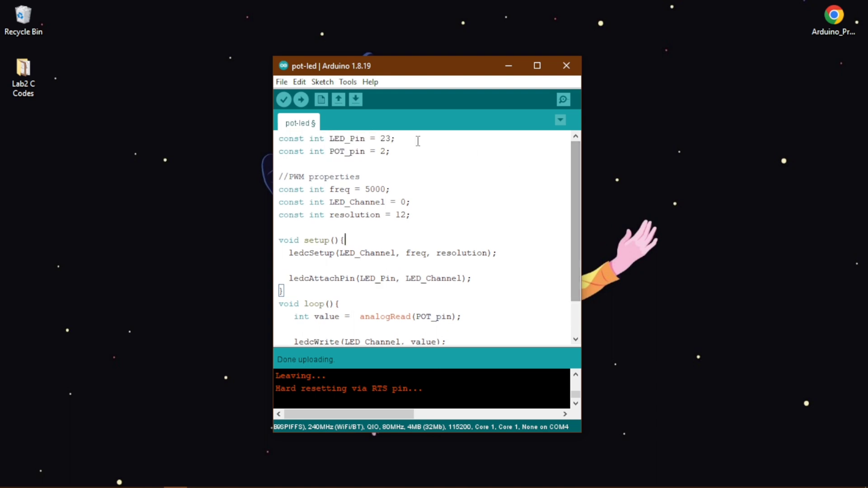
double_click(400, 202)
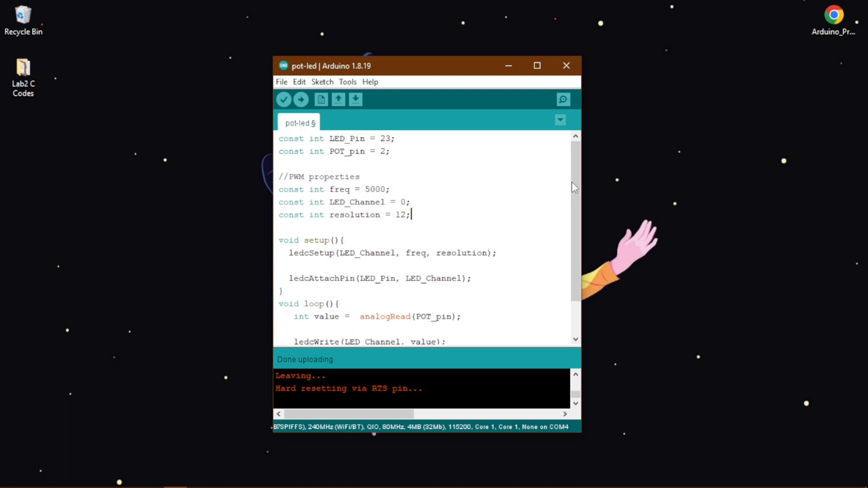
scroll("down", 3)
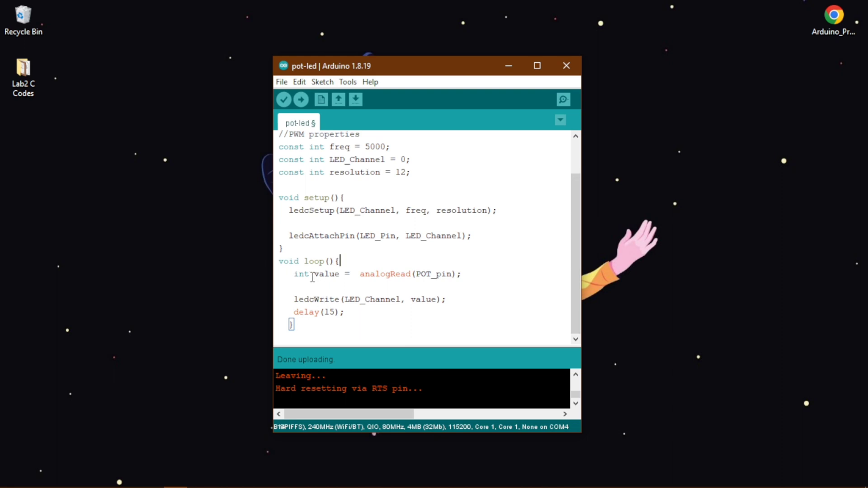
mouse_move(359, 274)
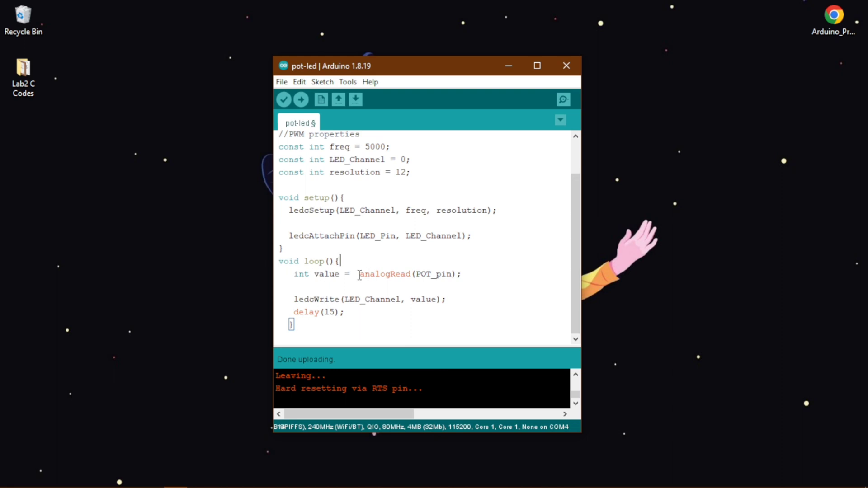
double_click(424, 274)
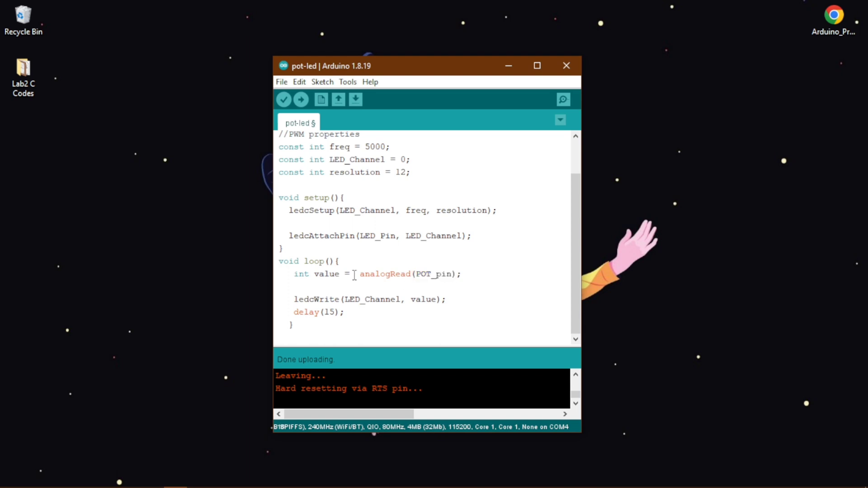
left_click_drag(359, 274, 455, 273)
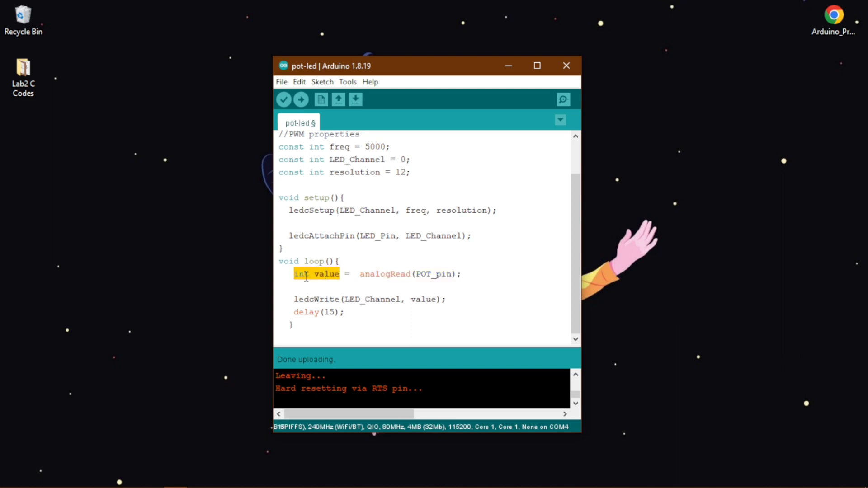
left_click(354, 318)
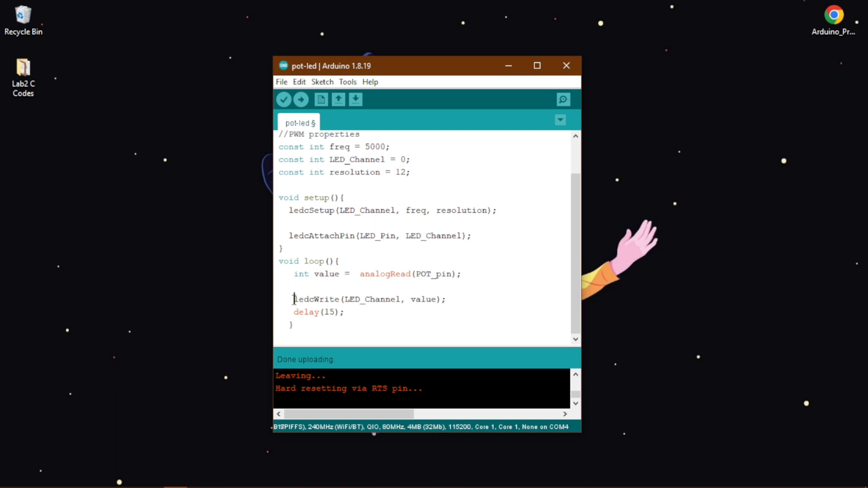
double_click(317, 299)
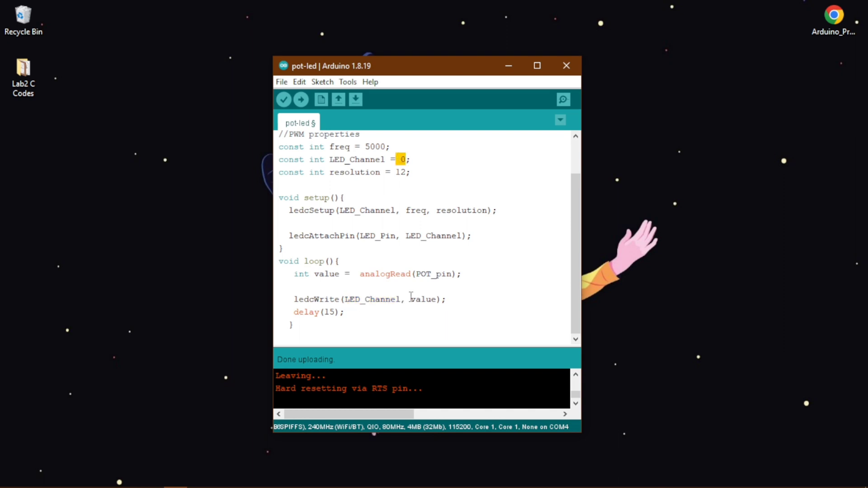
double_click(326, 273)
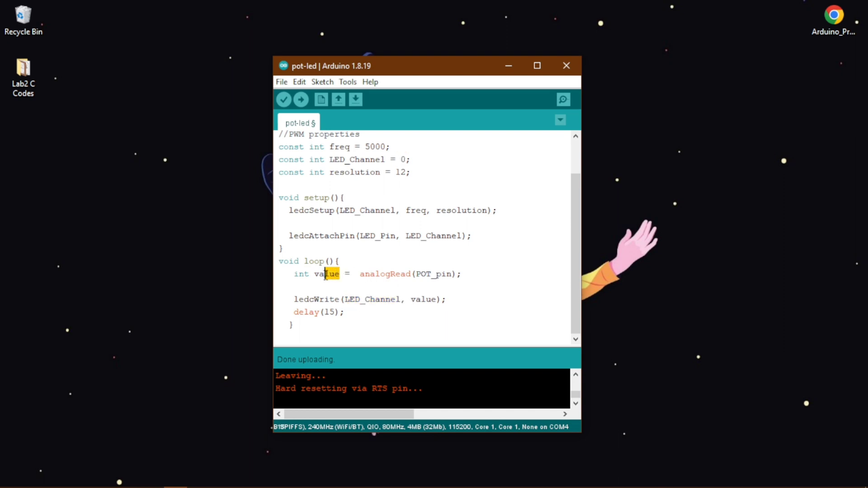
double_click(423, 299)
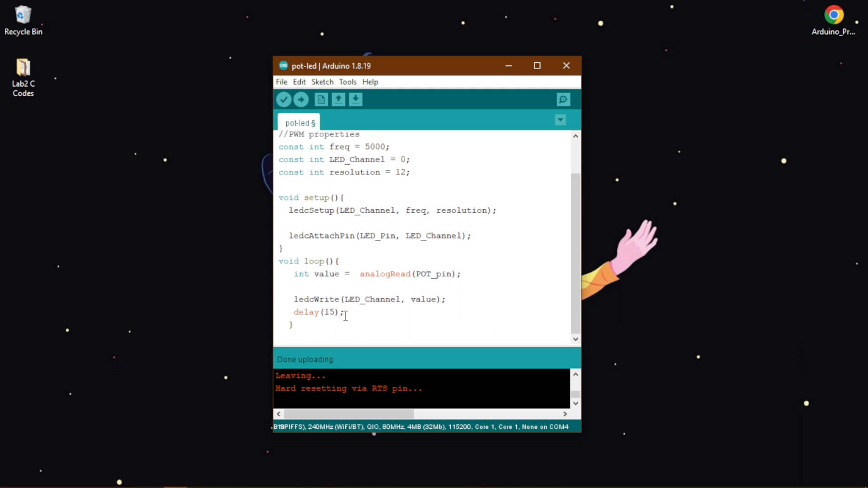
double_click(306, 312)
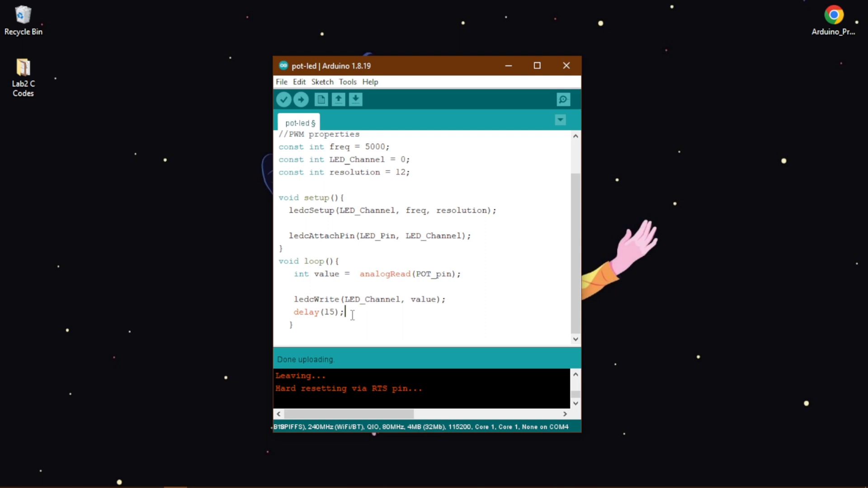
mouse_move(301, 99)
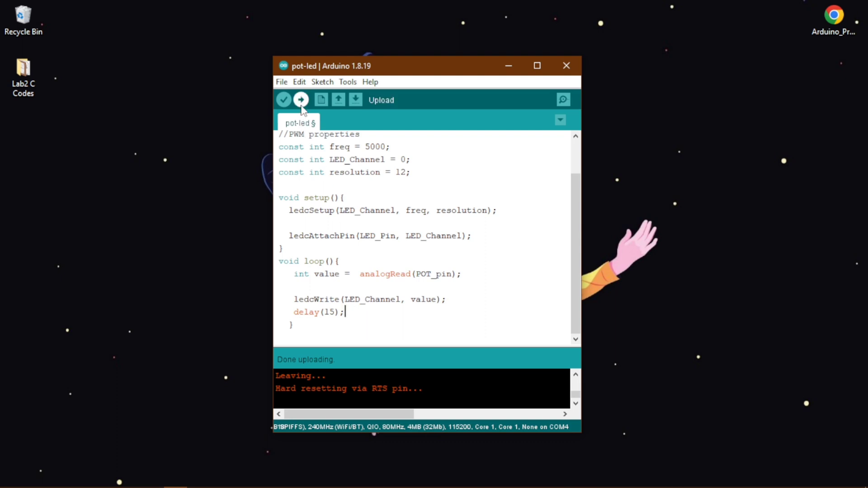
- Upload the pot-led sketch to the ESP32, acknowledging the Sketch Disappeared warning so it re-saves
left_click(300, 99)
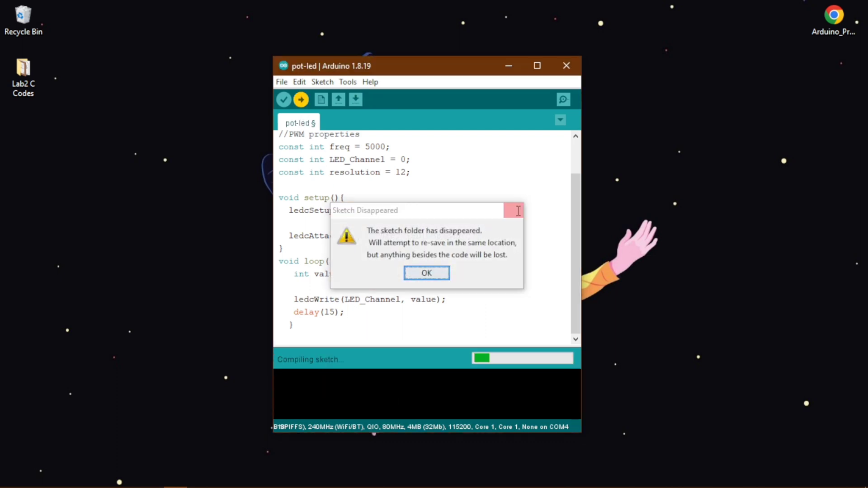
left_click(426, 273)
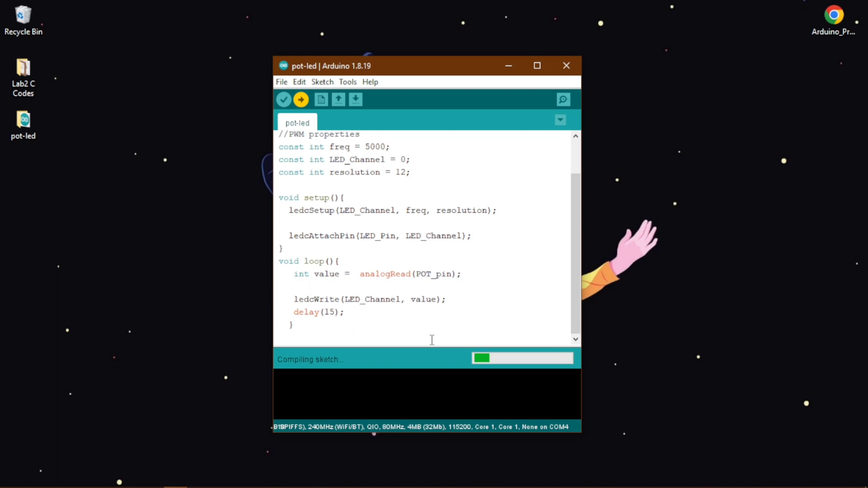